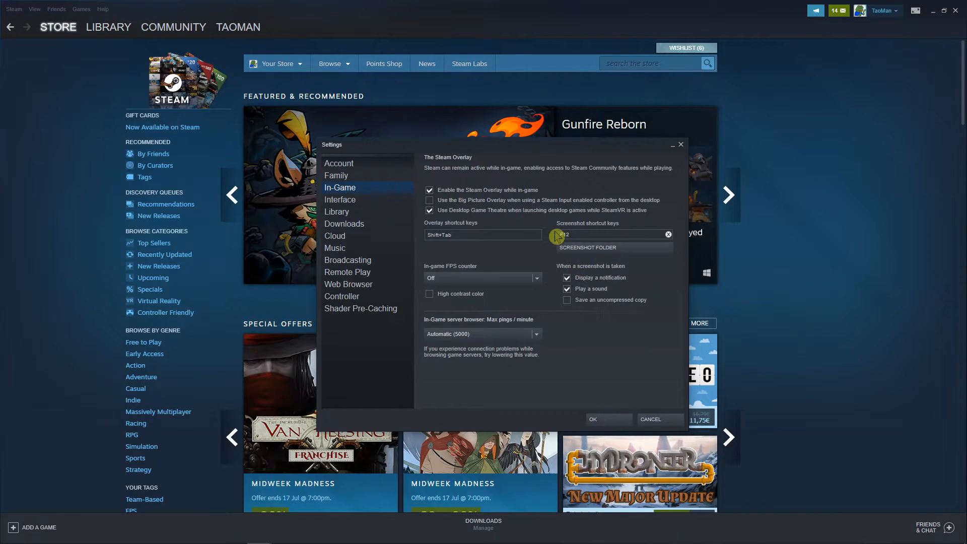
Step: From the In-Game settings, browse the external screenshot folder picker to the Desktop folder
click(339, 163)
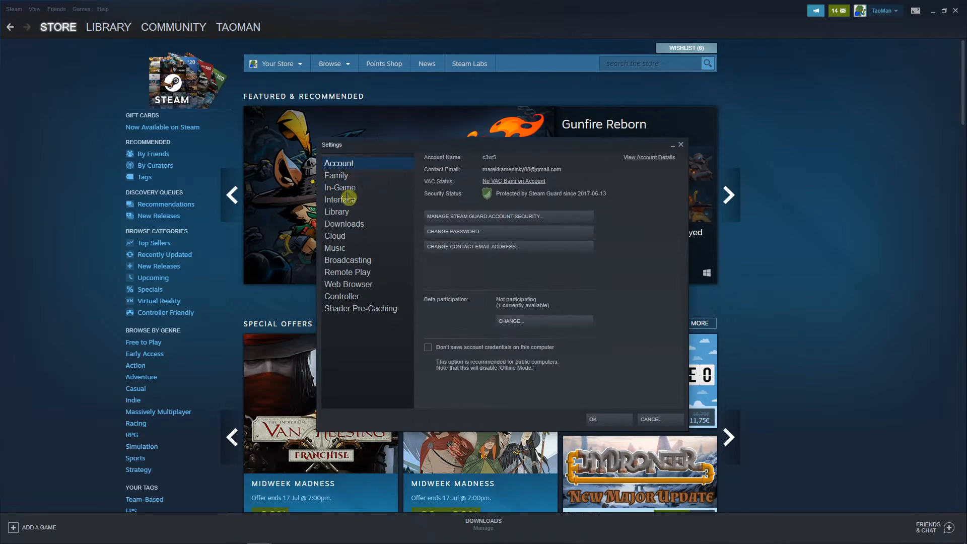
click(339, 188)
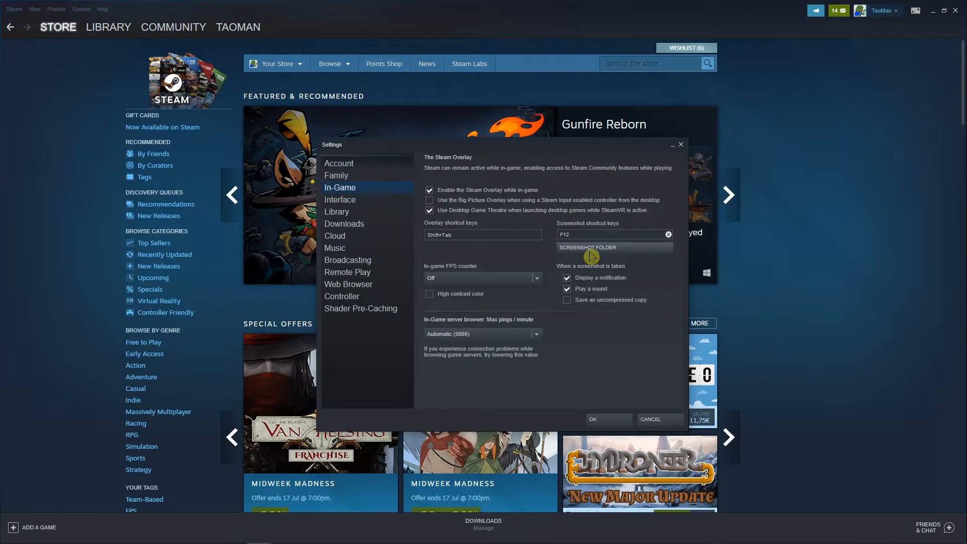
click(587, 248)
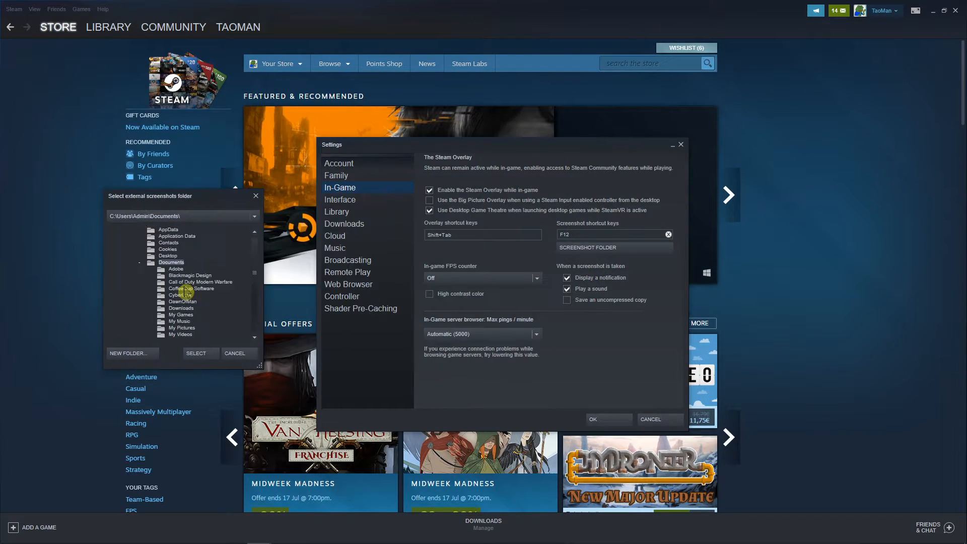
click(168, 262)
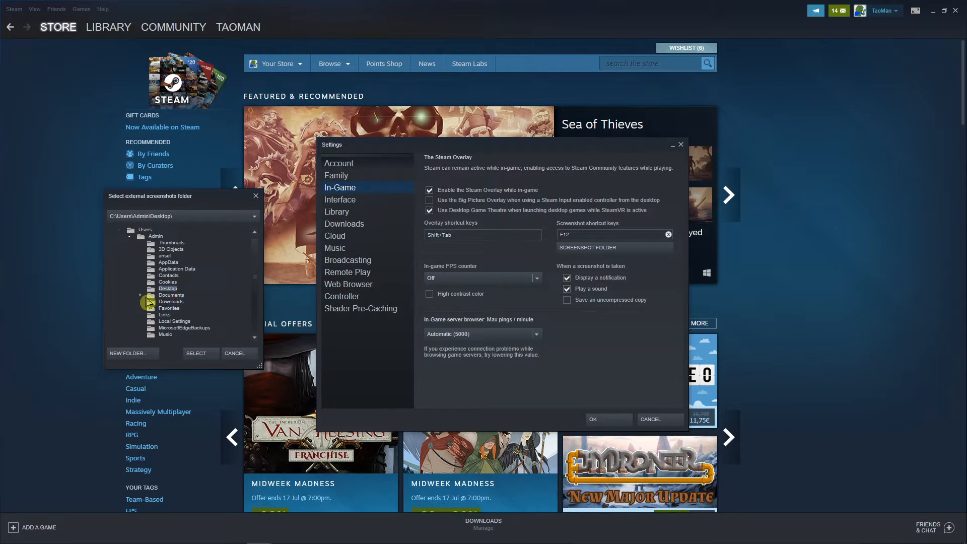
scroll(down, 3)
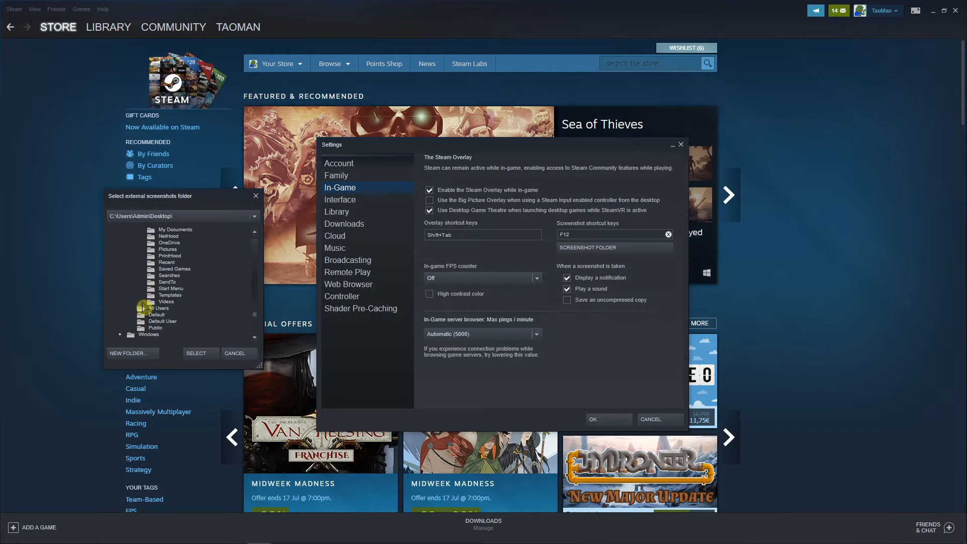
Step: Create a new Desktop folder named 'Steam ss' for screenshots
click(130, 353)
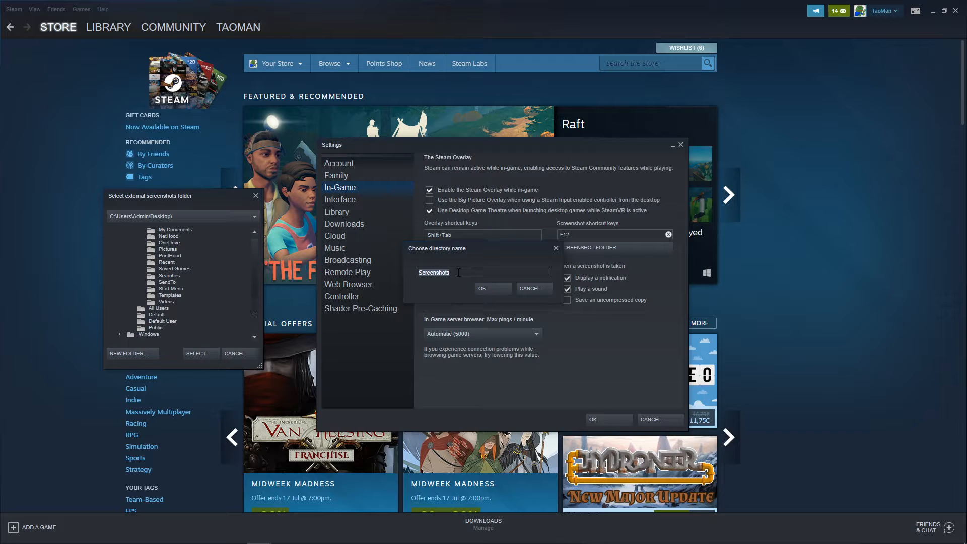
text(Steam ss)
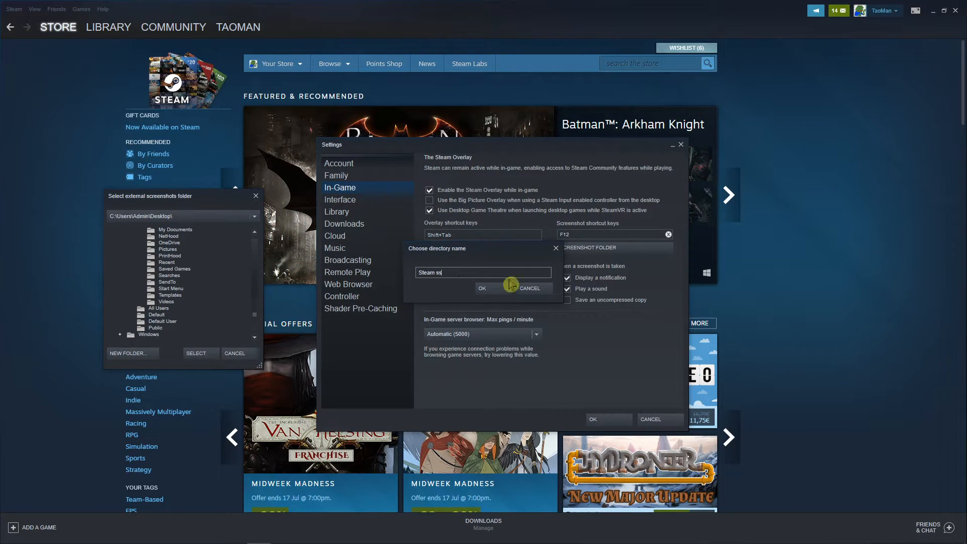
click(483, 288)
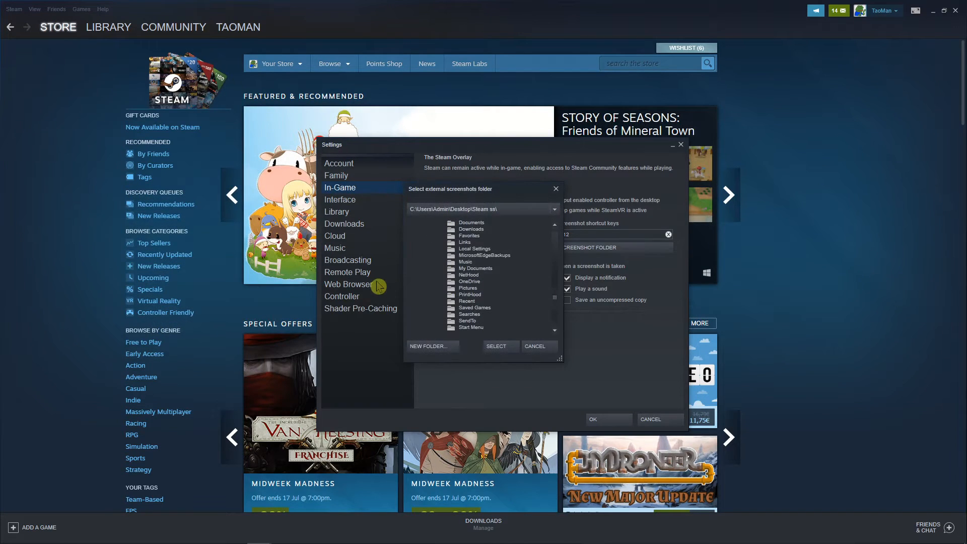
Step: Choose the Steam ss folder and return to the In-Game settings page
click(441, 242)
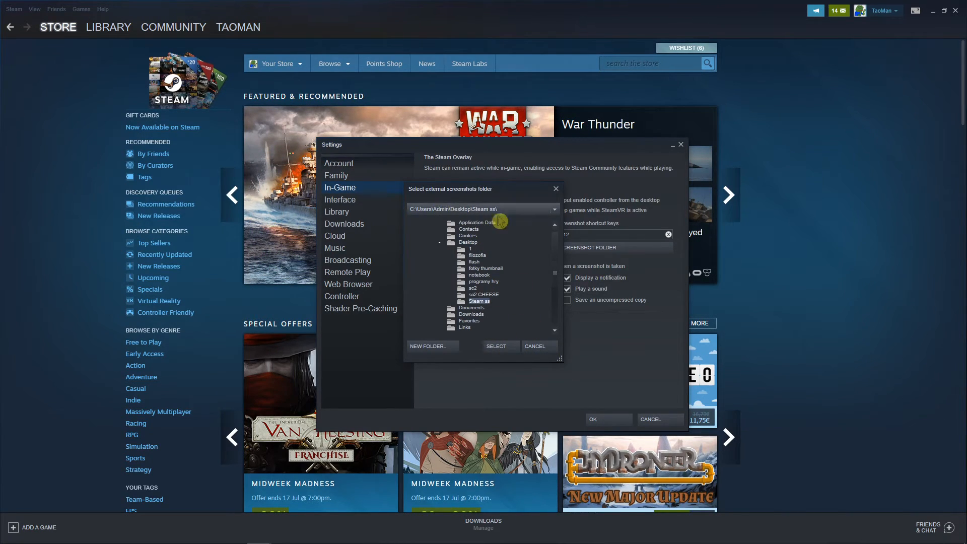
click(554, 209)
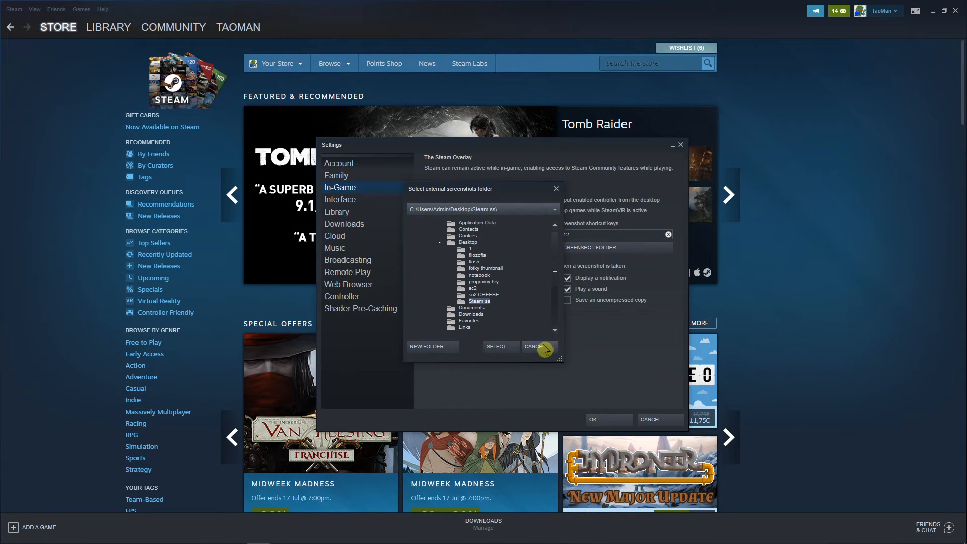
click(534, 346)
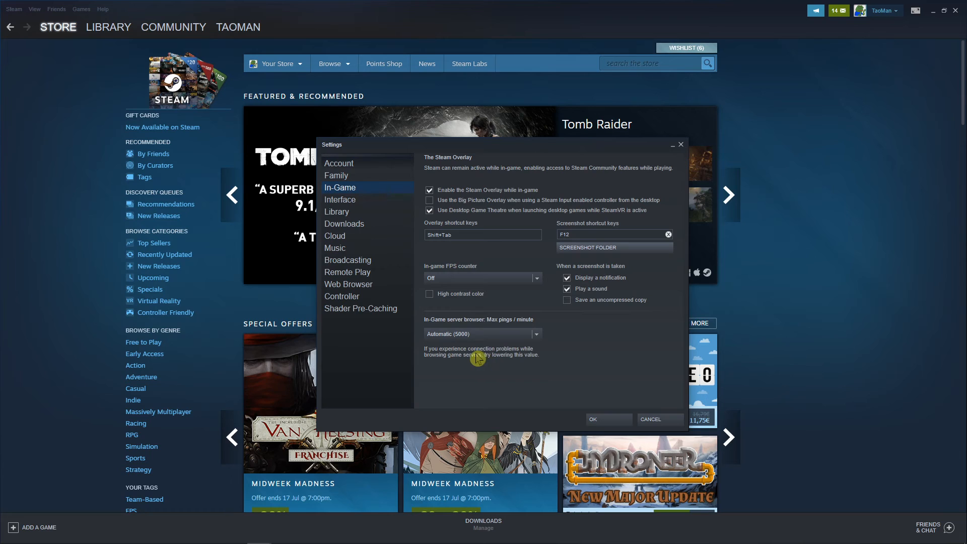